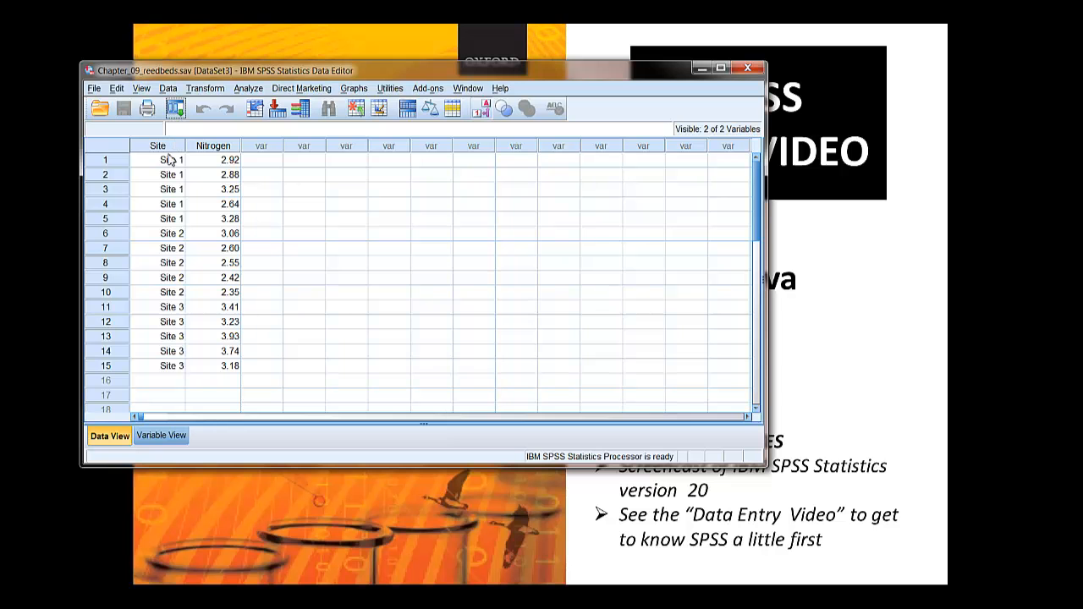
mouse_move(168, 378)
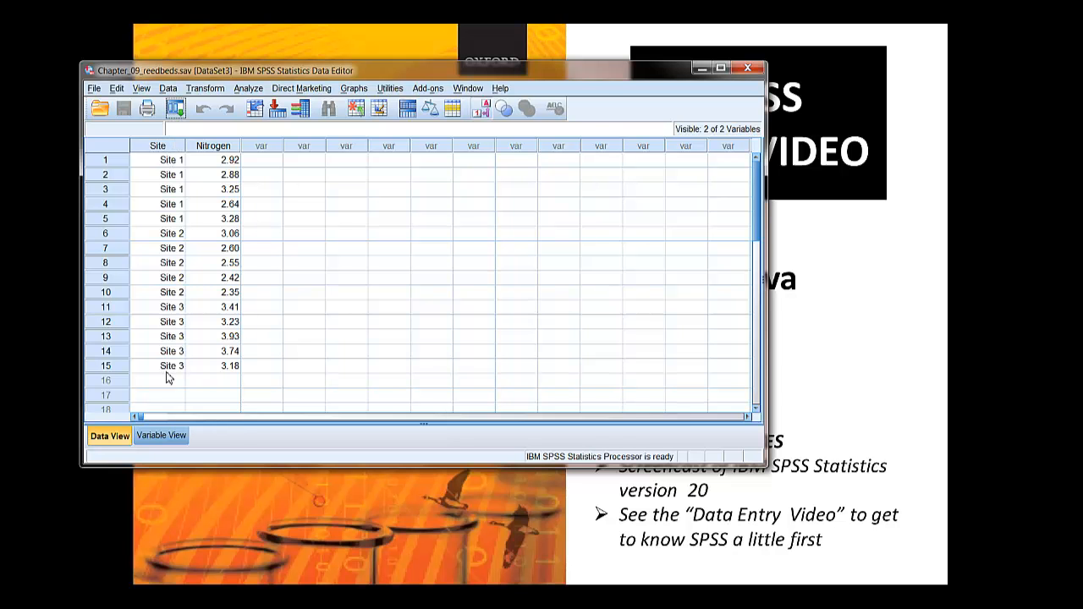
mouse_move(218, 156)
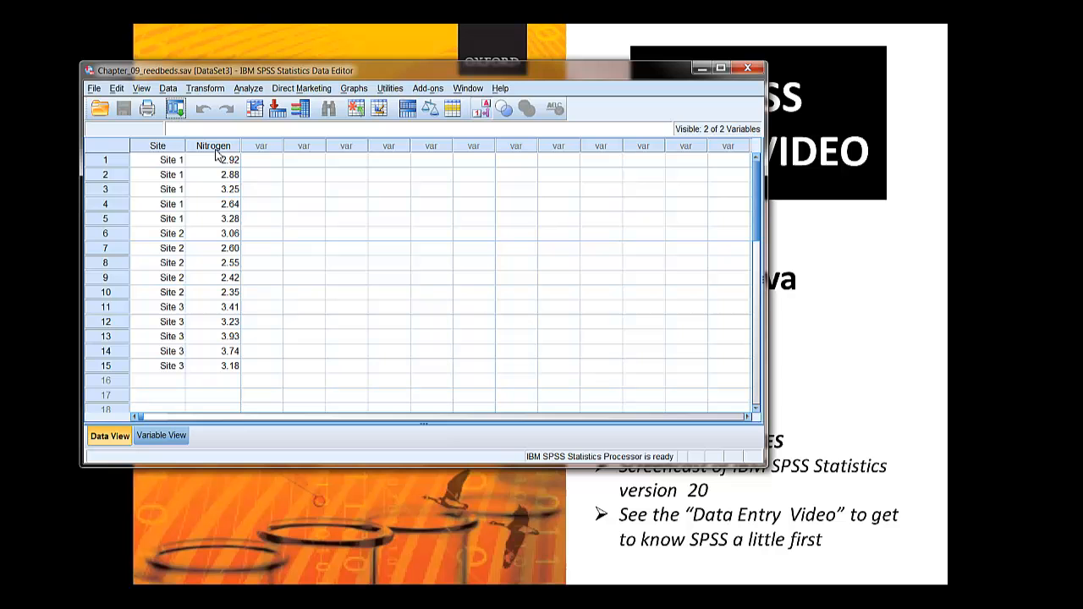
mouse_move(225, 231)
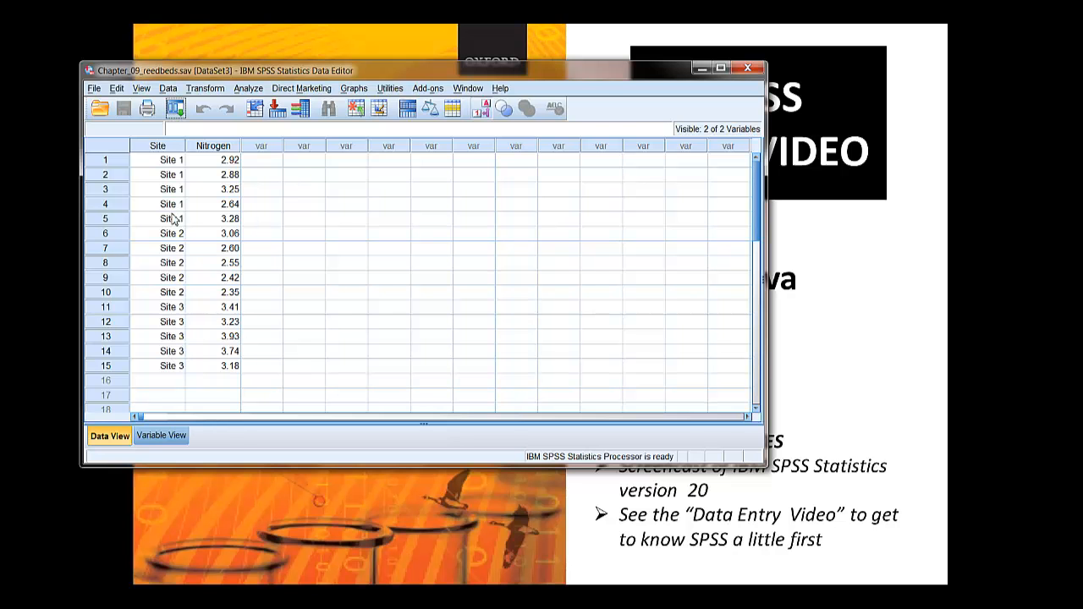
mouse_move(165, 208)
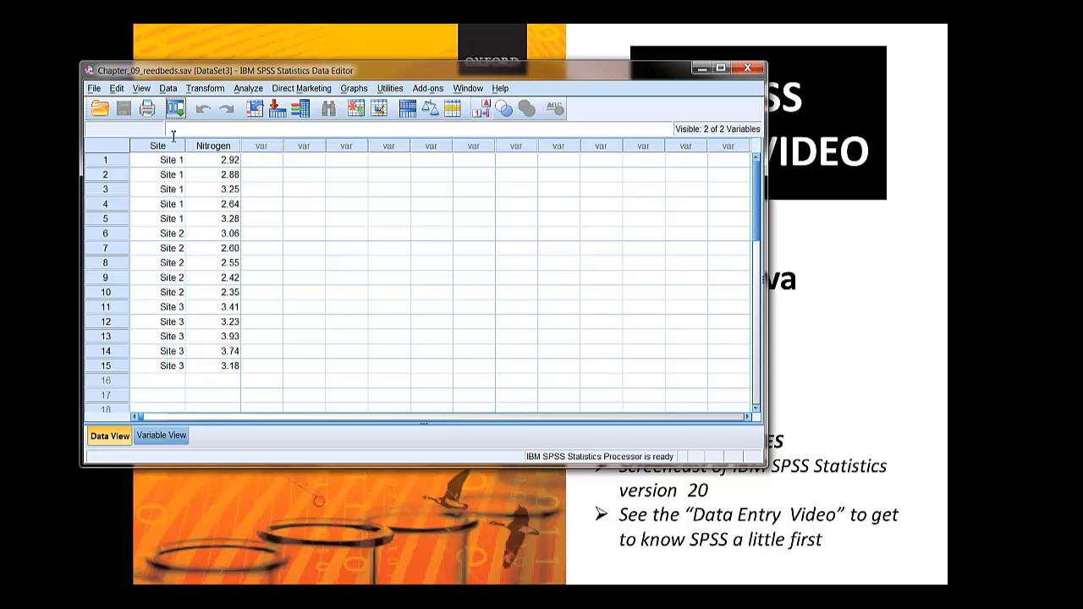
mouse_move(167, 93)
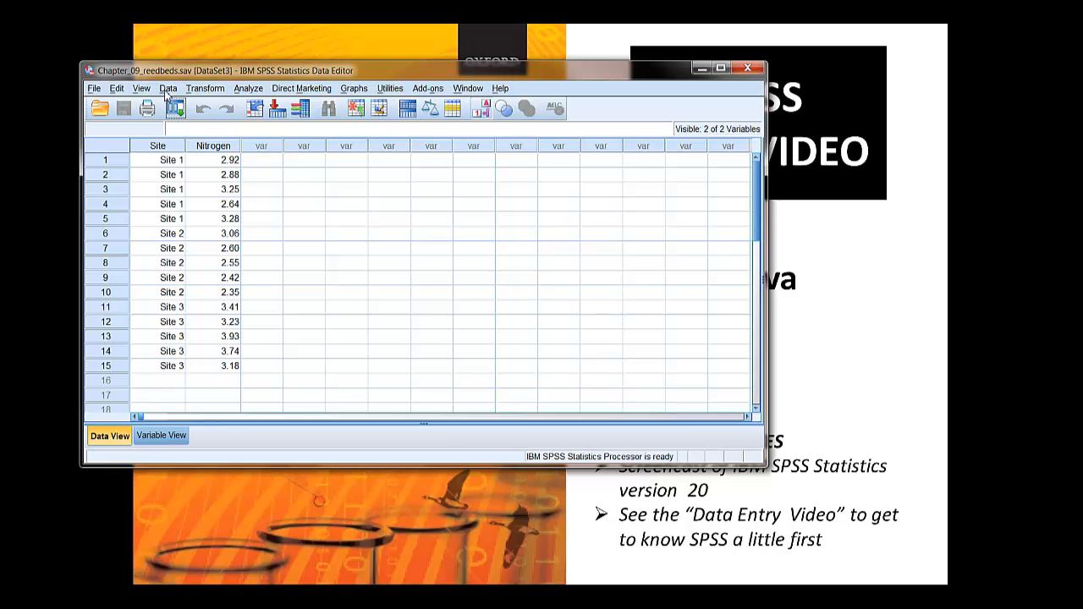
Turn off Value Labels in the View menu so Site displays codes 1, 2, 3.
left_click(141, 88)
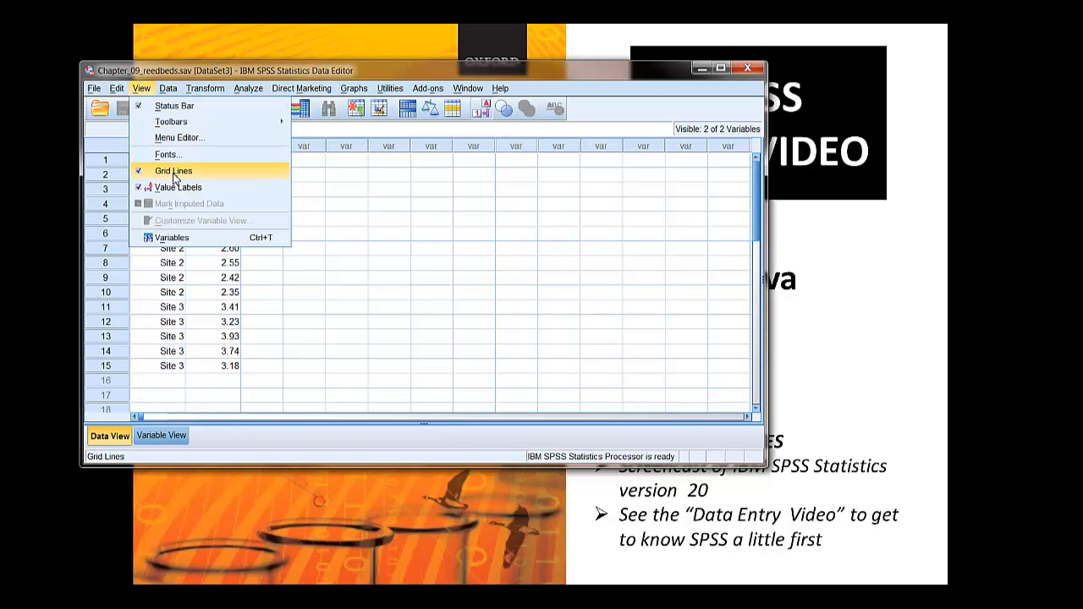
left_click(178, 187)
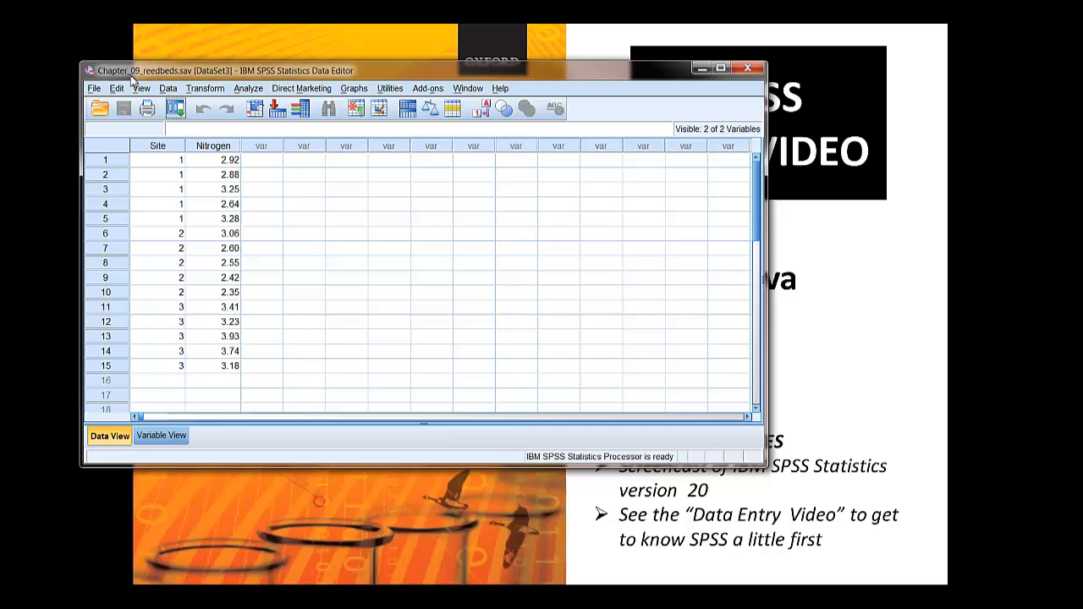
left_click(140, 88)
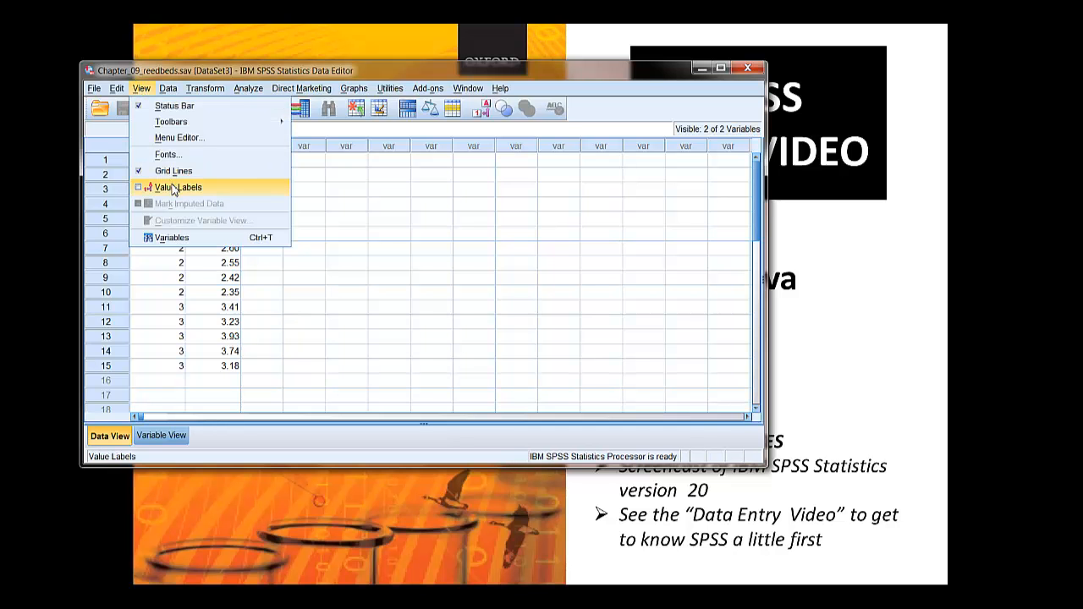
left_click(176, 187)
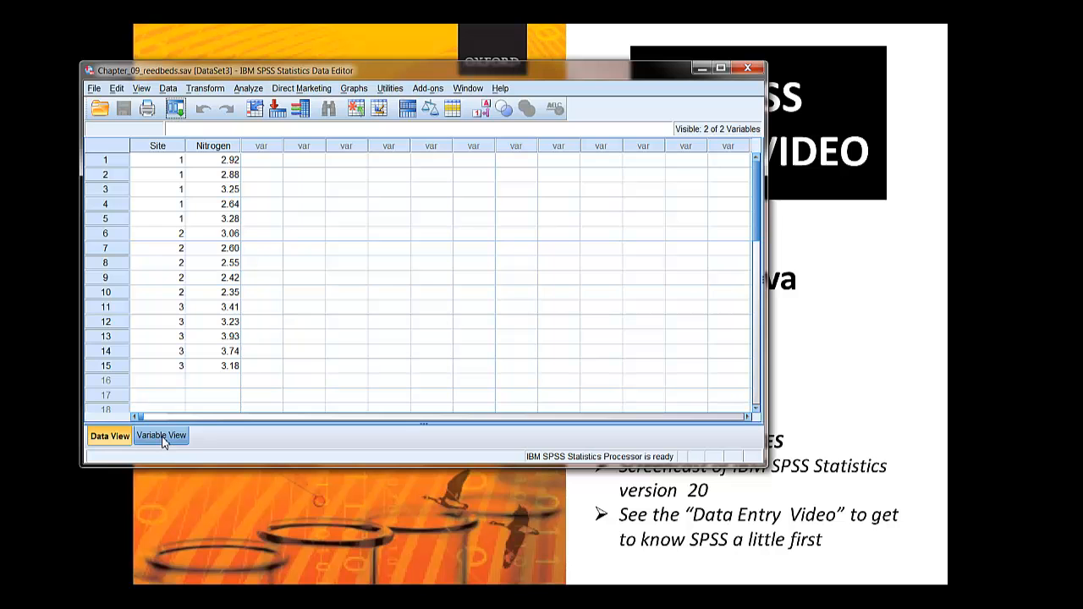
In Variable View, review Site's value labels (1–3 = Site 1–Site 3) without changes.
left_click(160, 435)
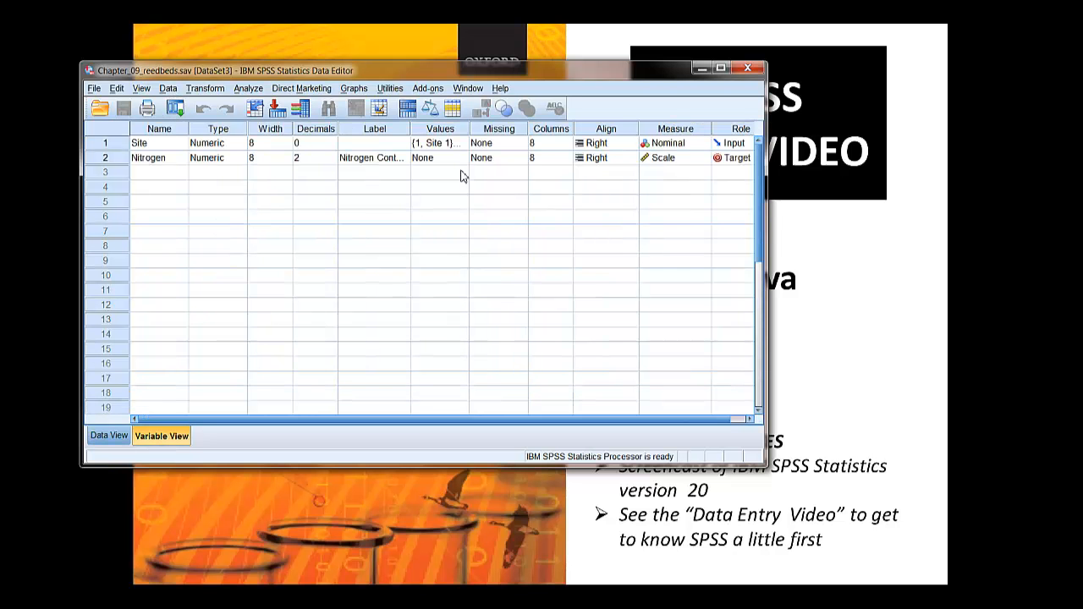
mouse_move(440, 163)
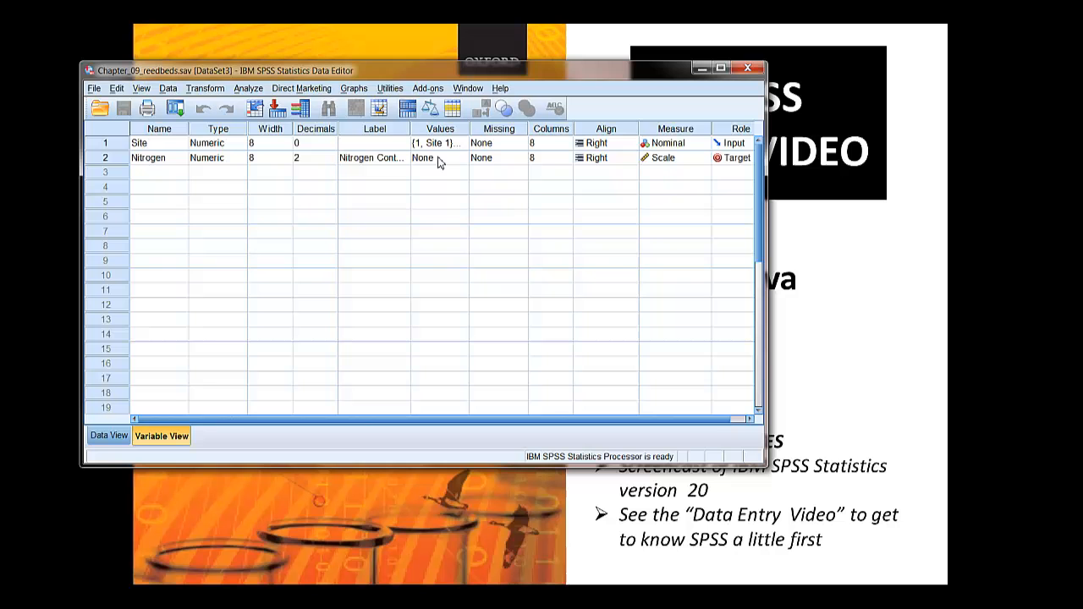
left_click(439, 142)
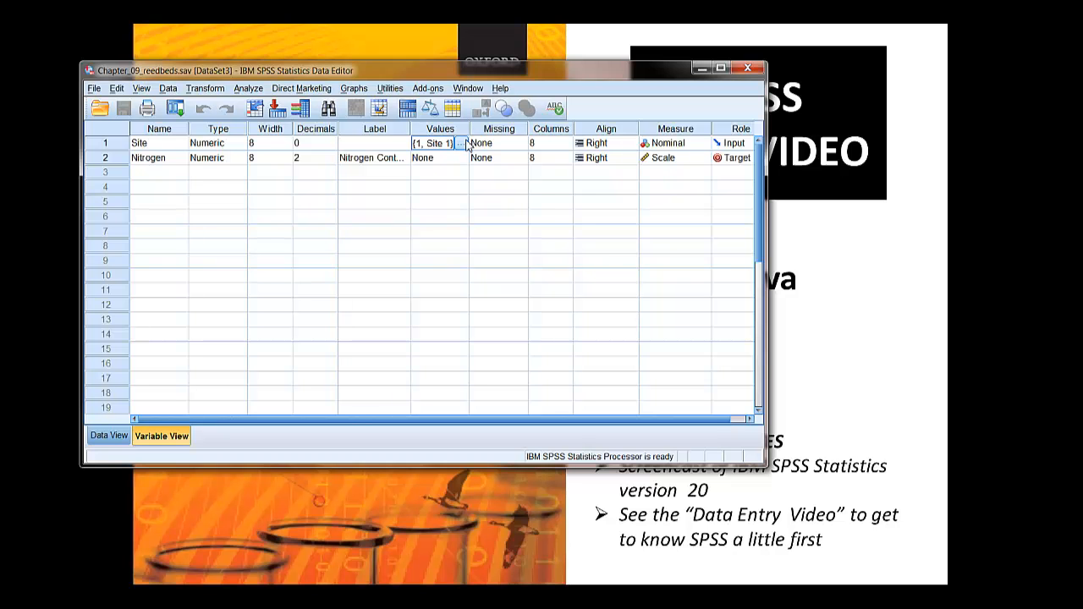
left_click(461, 142)
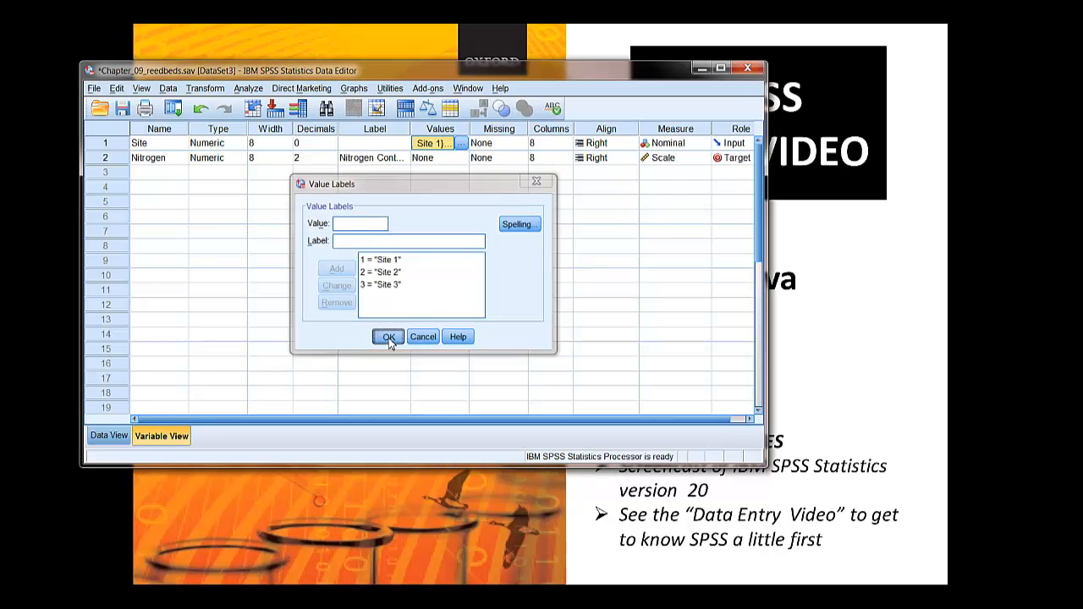
left_click(387, 336)
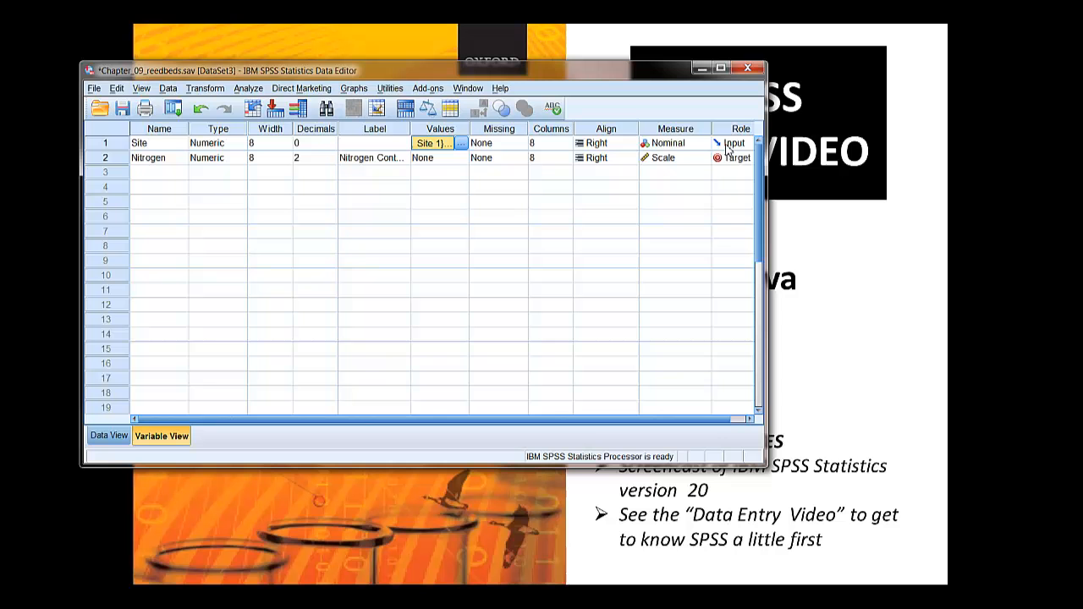
mouse_move(770, 182)
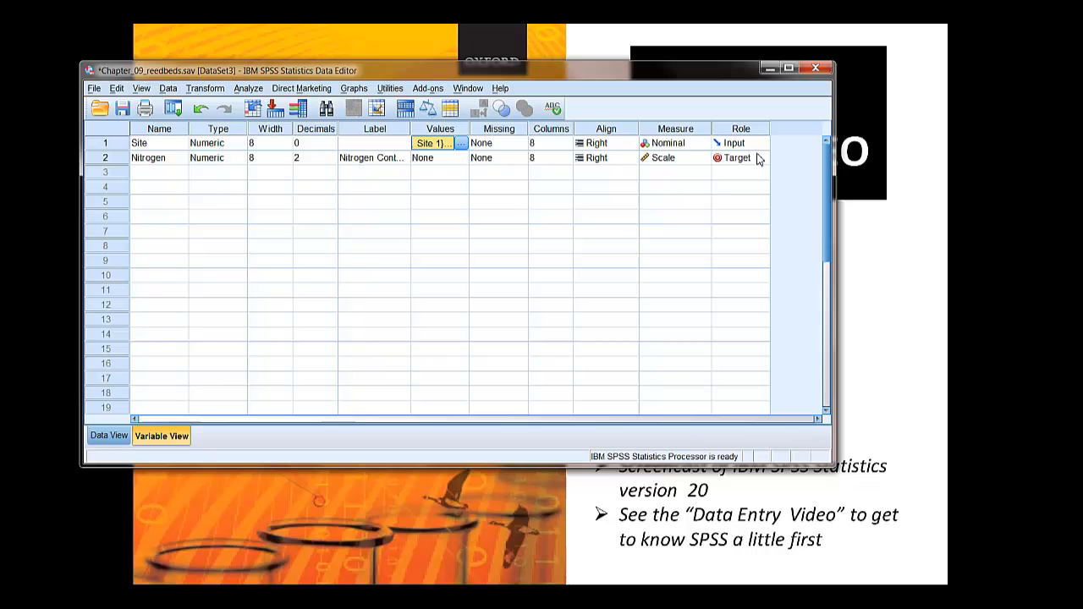
mouse_move(730, 166)
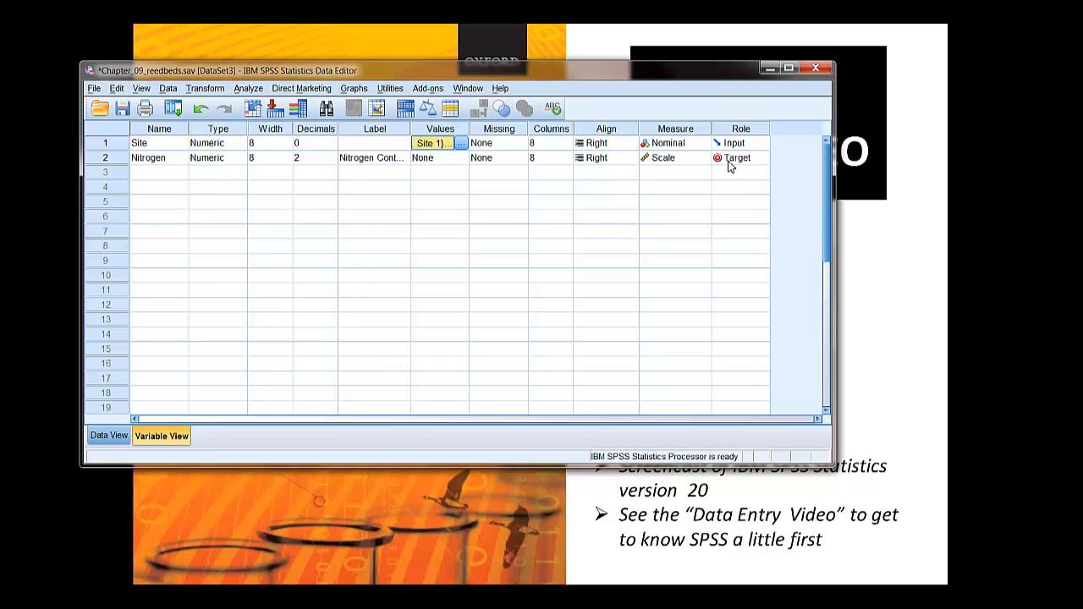
mouse_move(743, 148)
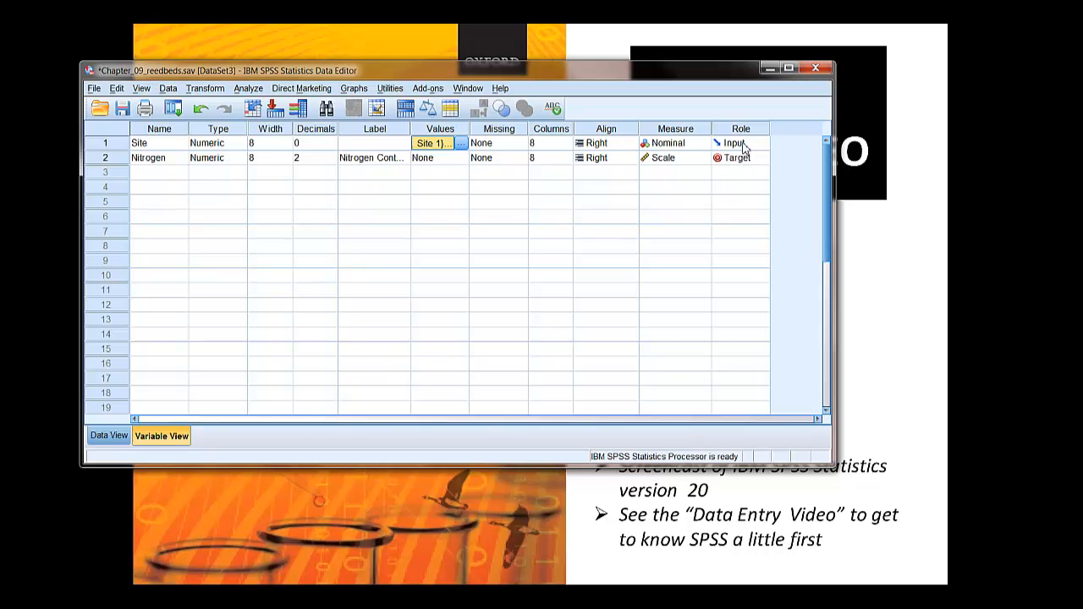
Change the Role of both Site and Nitrogen to None.
left_click(761, 142)
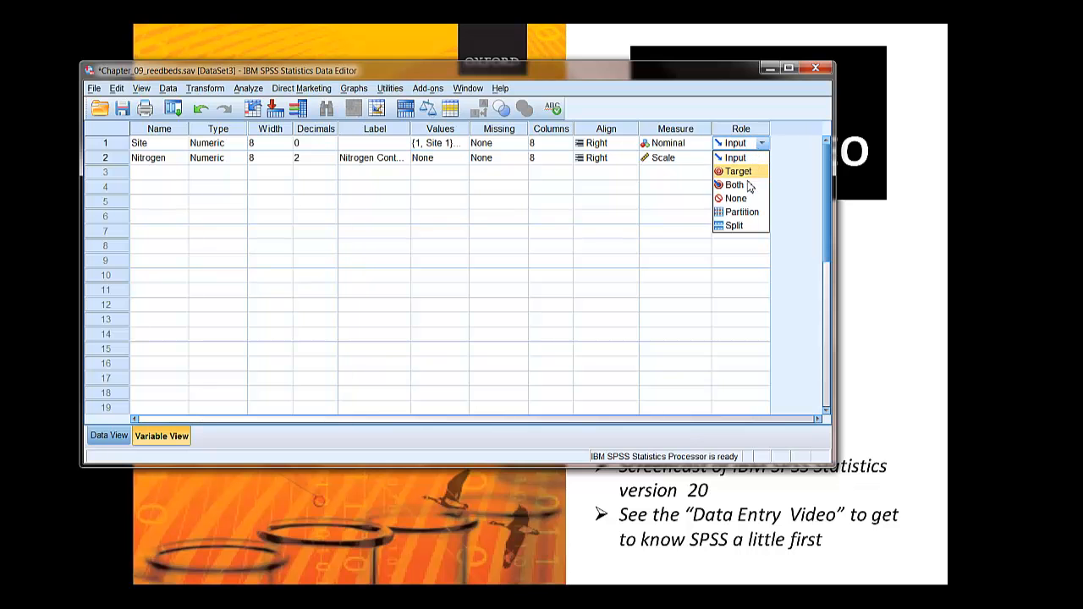
left_click(737, 171)
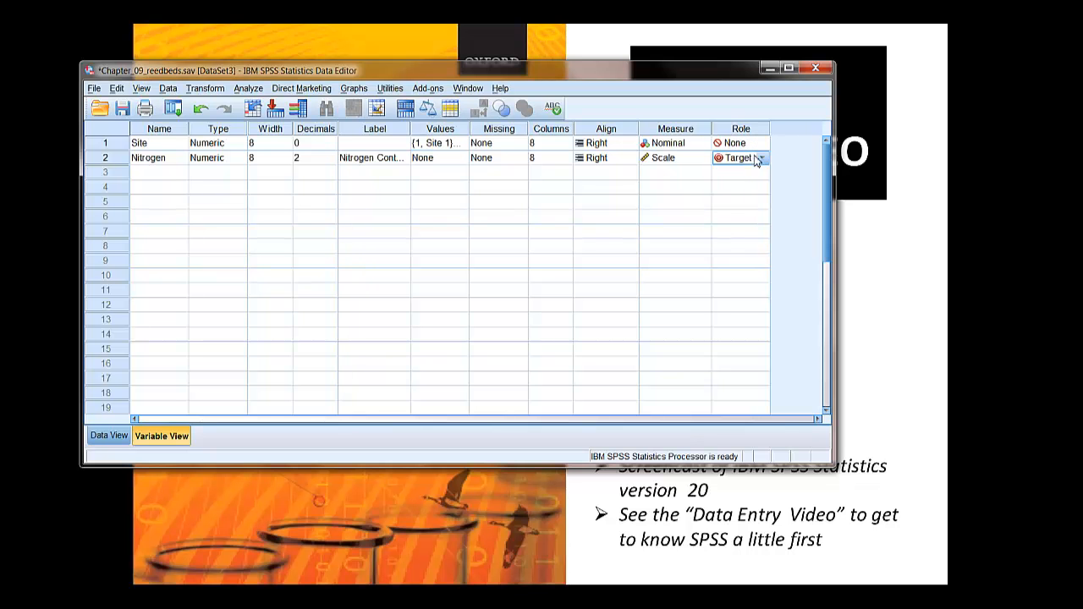
left_click(761, 158)
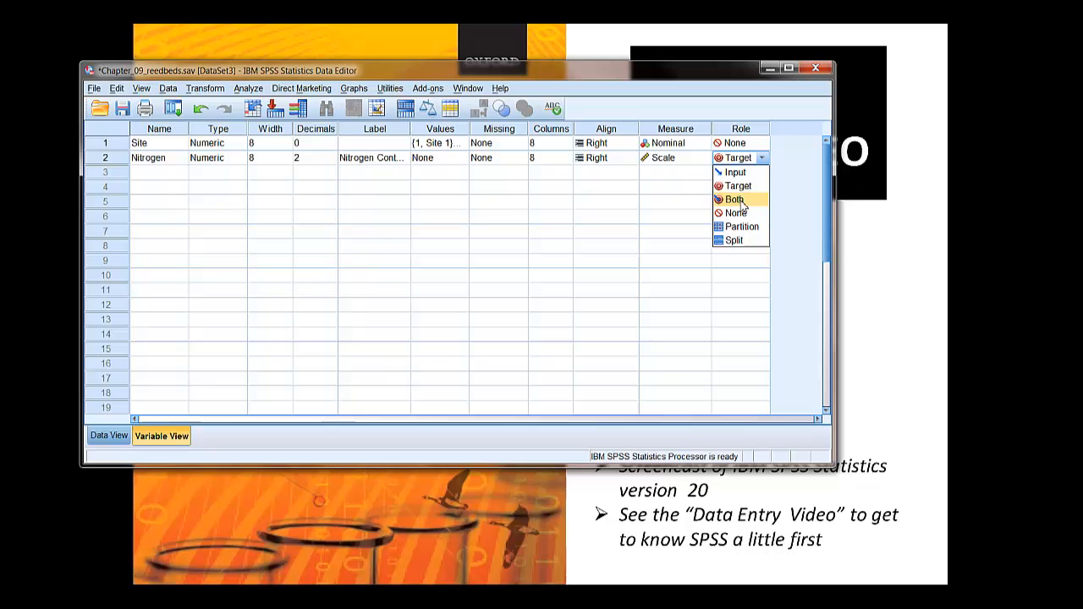
left_click(735, 212)
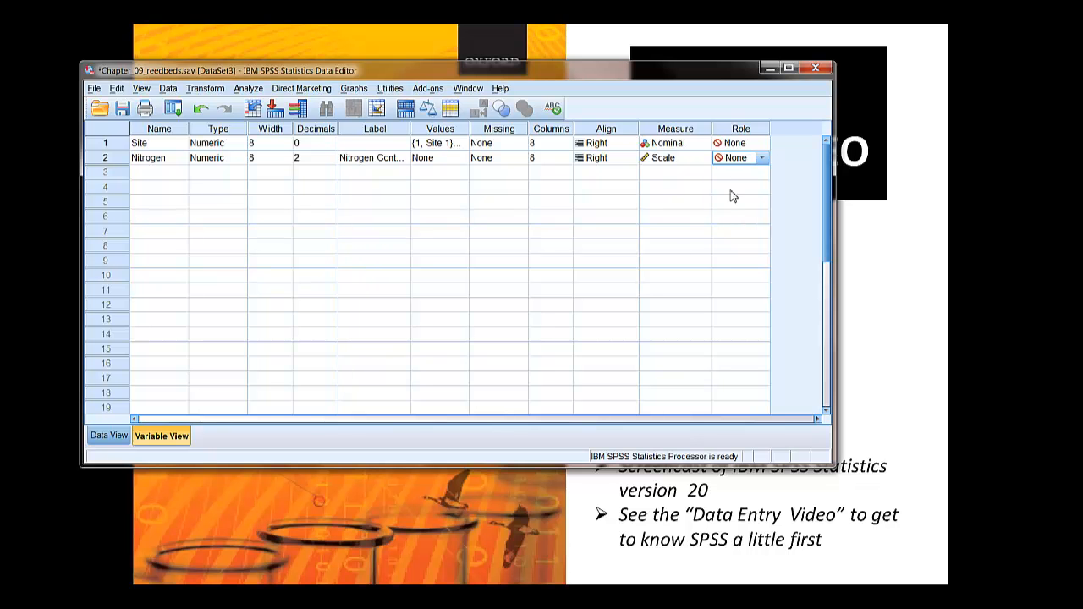
mouse_move(528, 329)
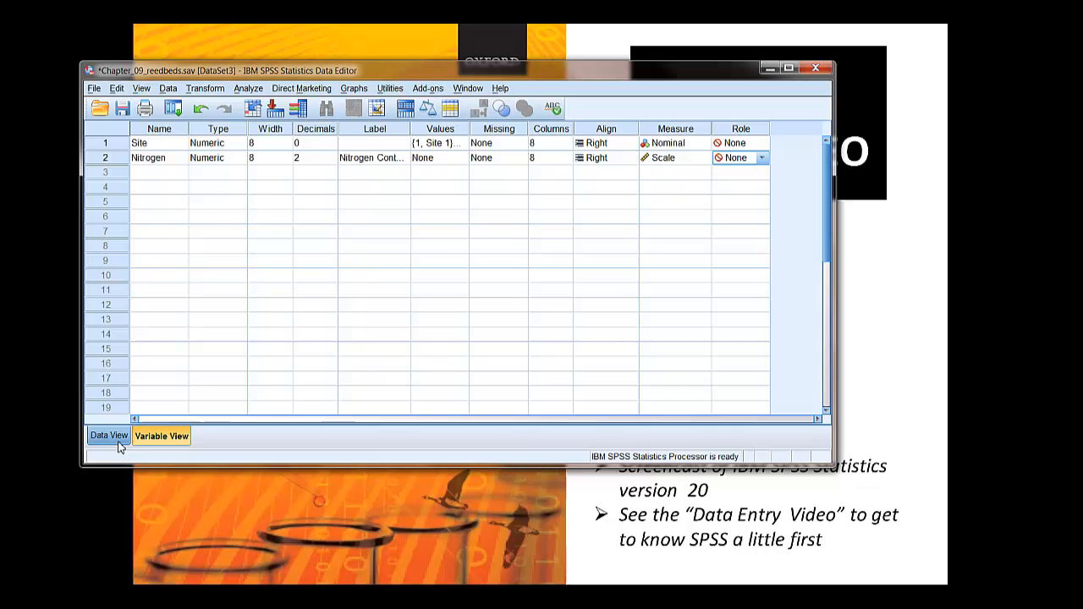
Return to Data View and open Analyze > Compare Means > One-Way ANOVA.
left_click(109, 435)
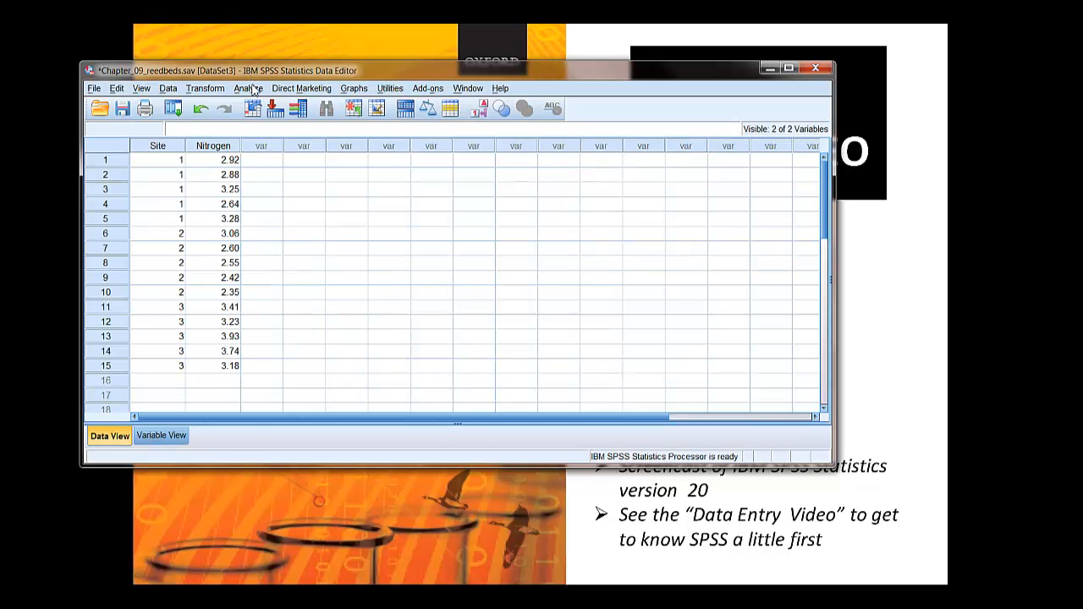
left_click(248, 88)
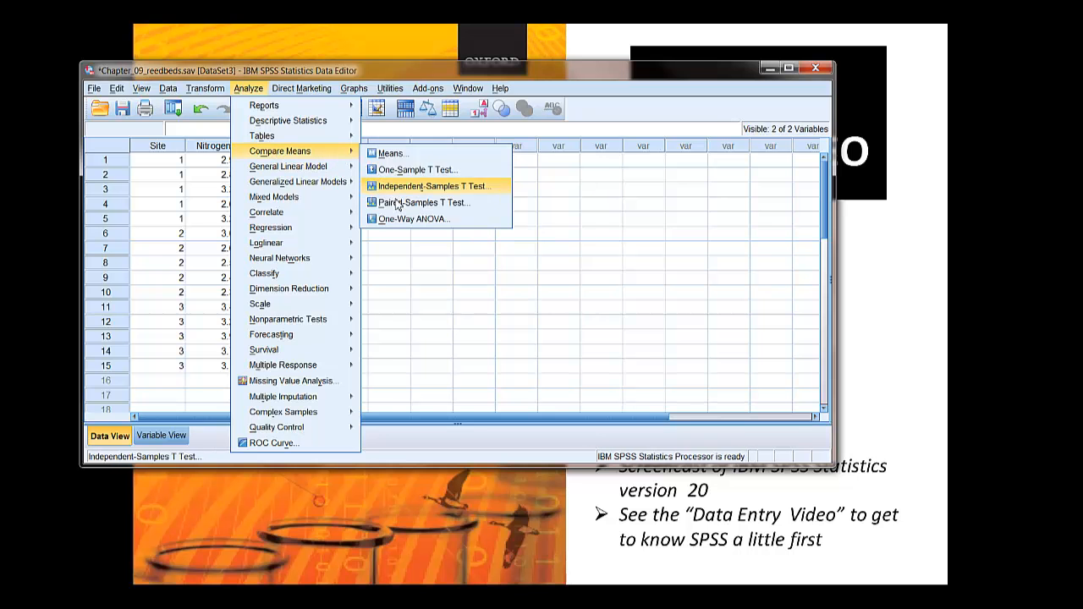
left_click(414, 218)
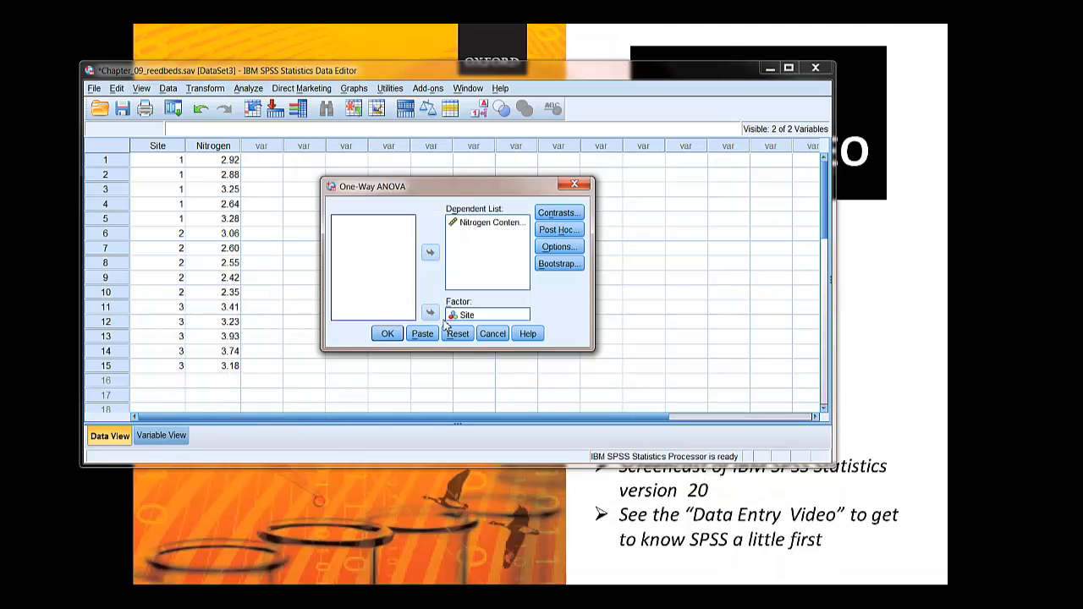
Run a one-way ANOVA of Nitrogen by Site, giving F = 11.950, Sig. = .001.
left_click(457, 333)
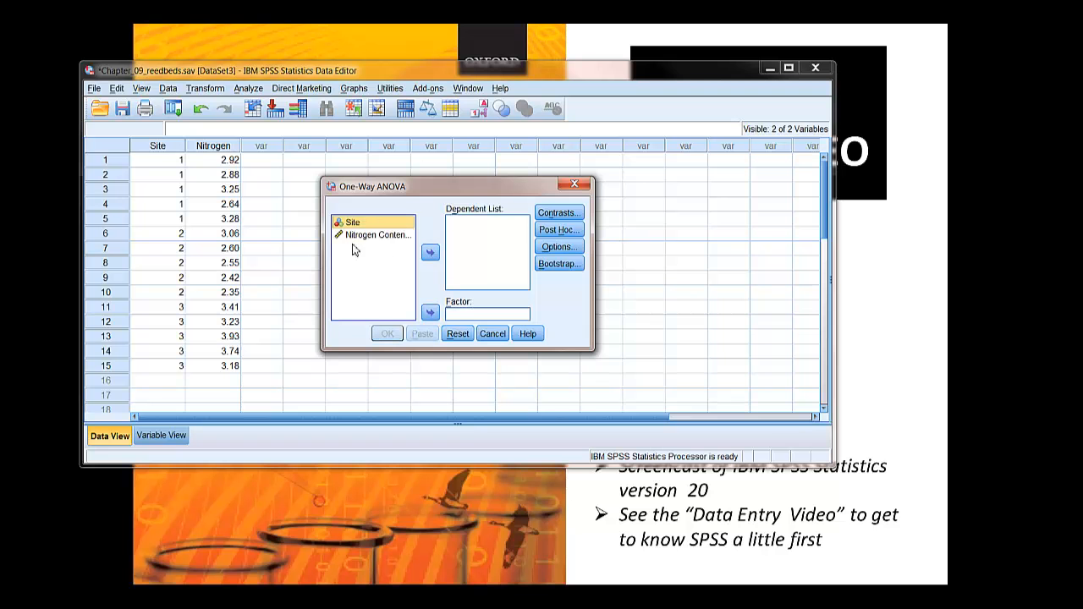
mouse_move(355, 232)
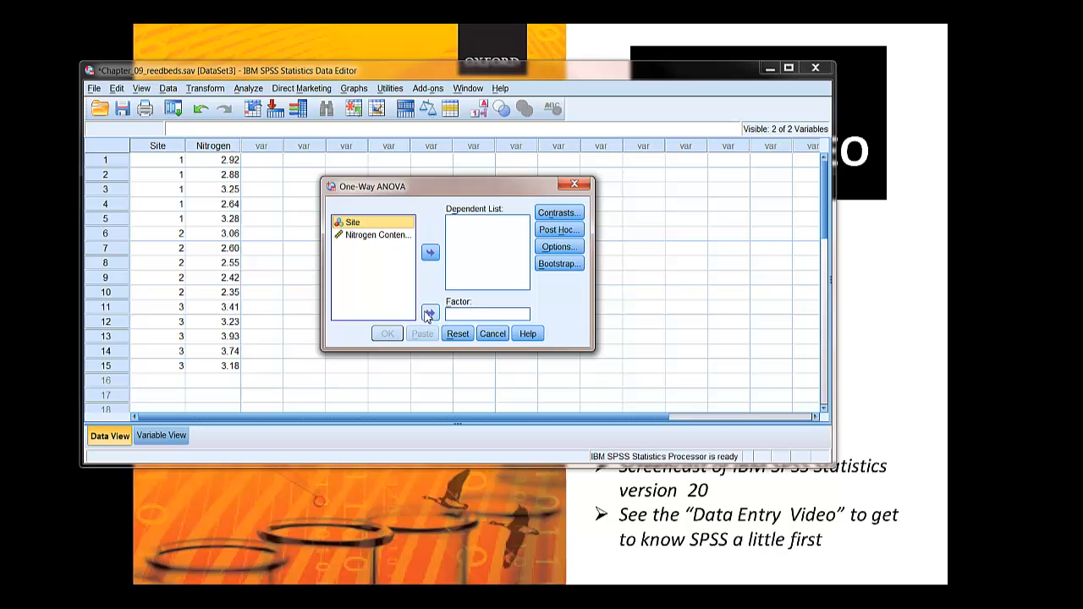
left_click(429, 314)
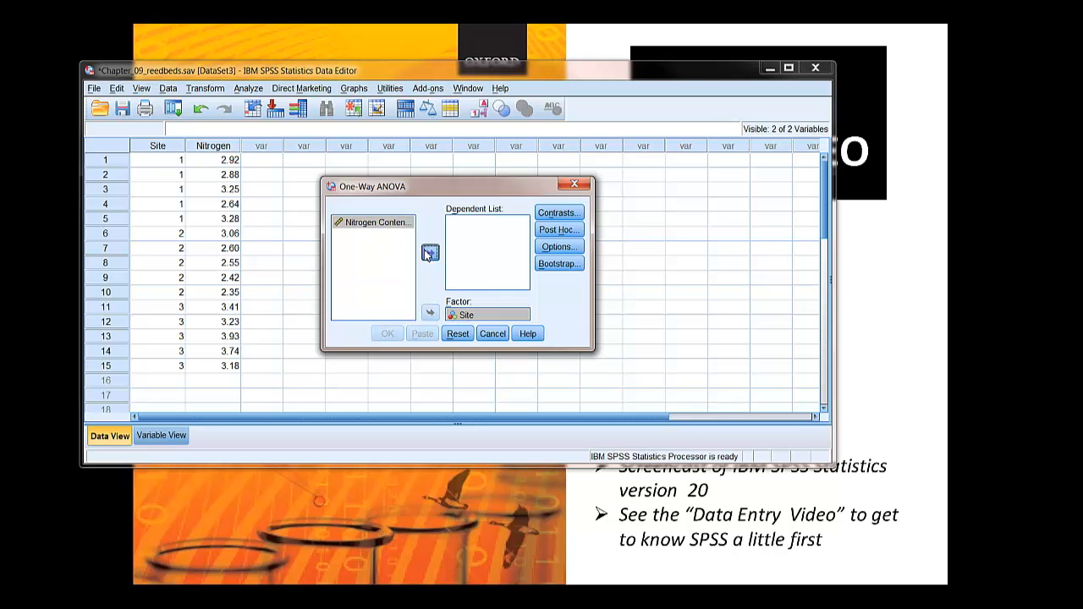
left_click(430, 252)
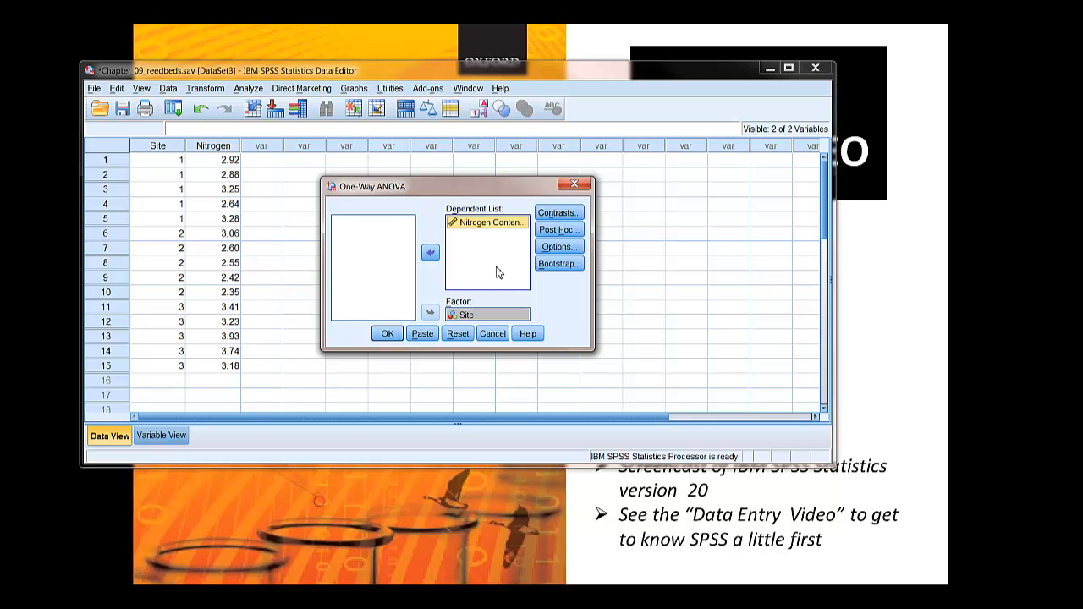
left_click(387, 334)
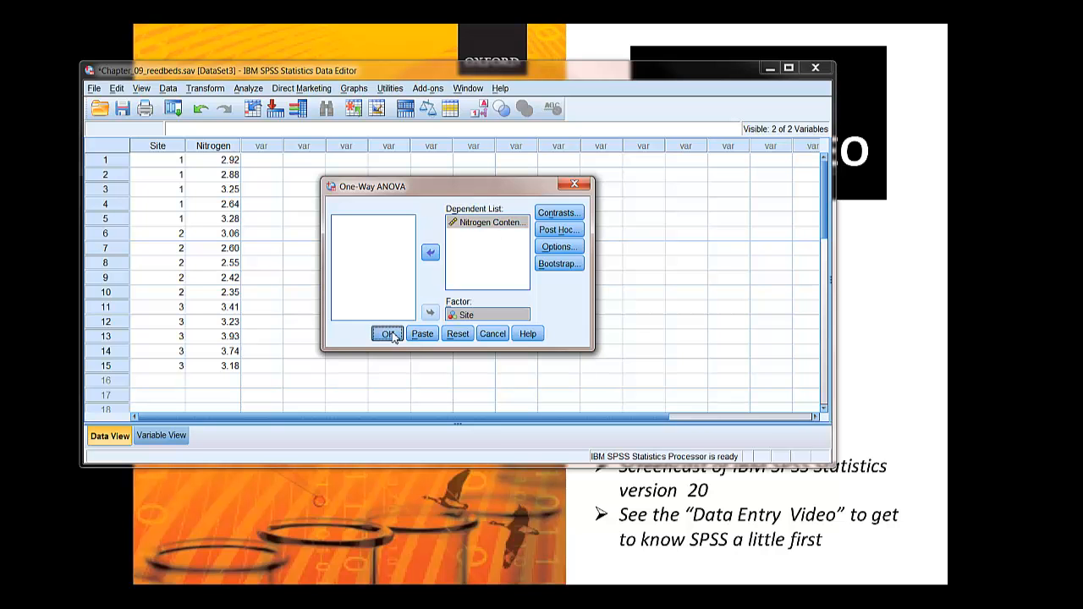
left_click(387, 332)
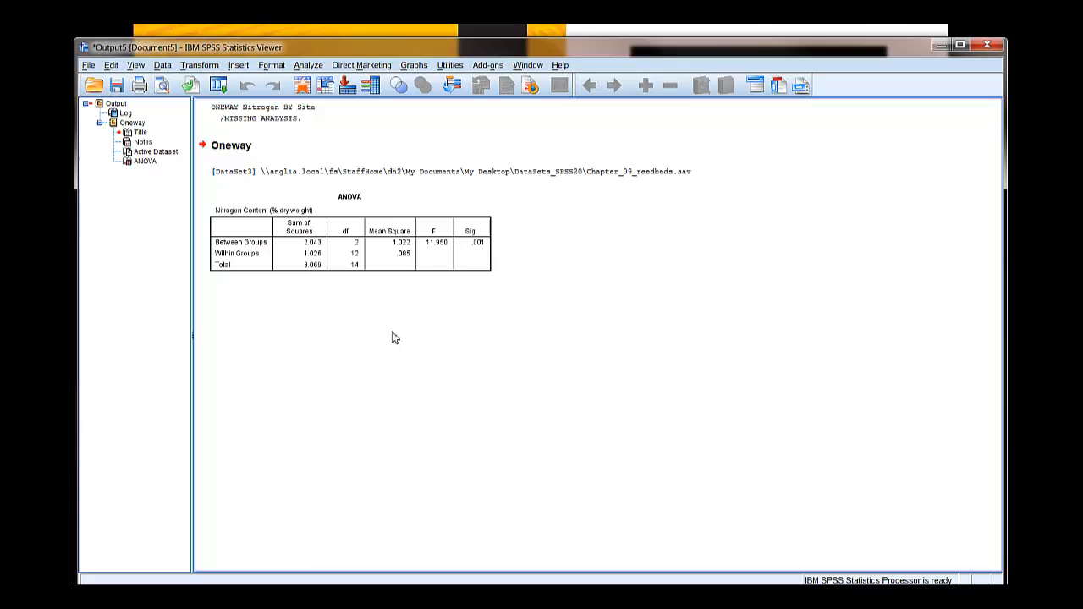